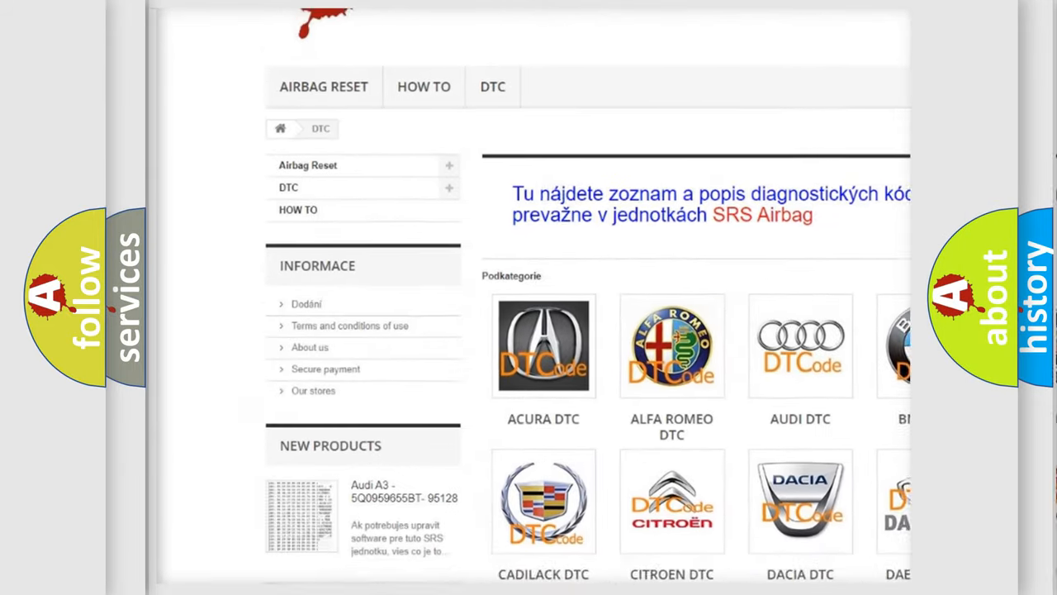
Step: Advance from the P1720 description slide to its causes, including the eight-key registration limit
scroll(down, 3)
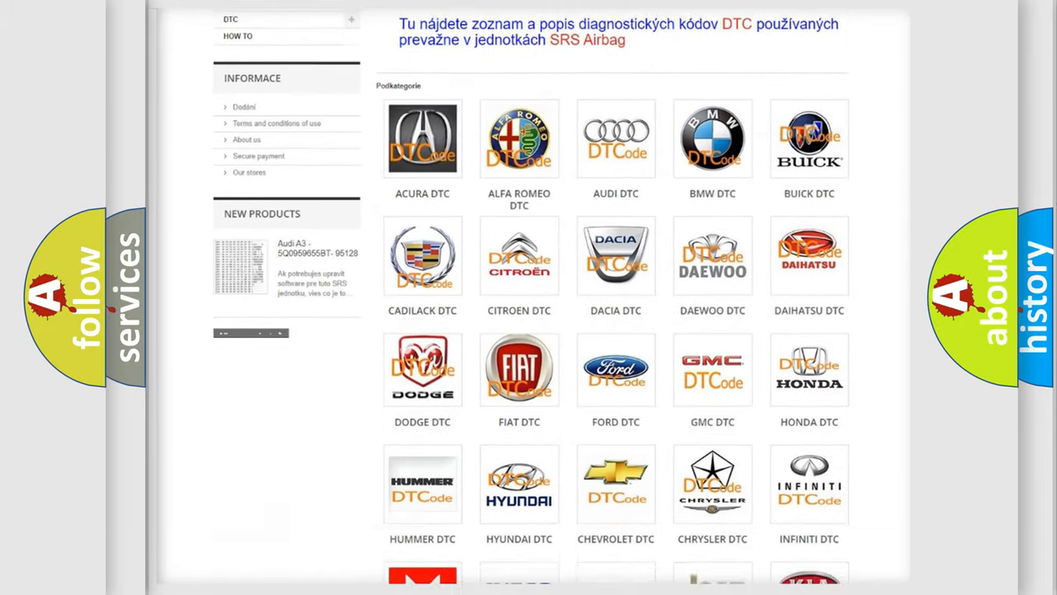
scroll(down, 3)
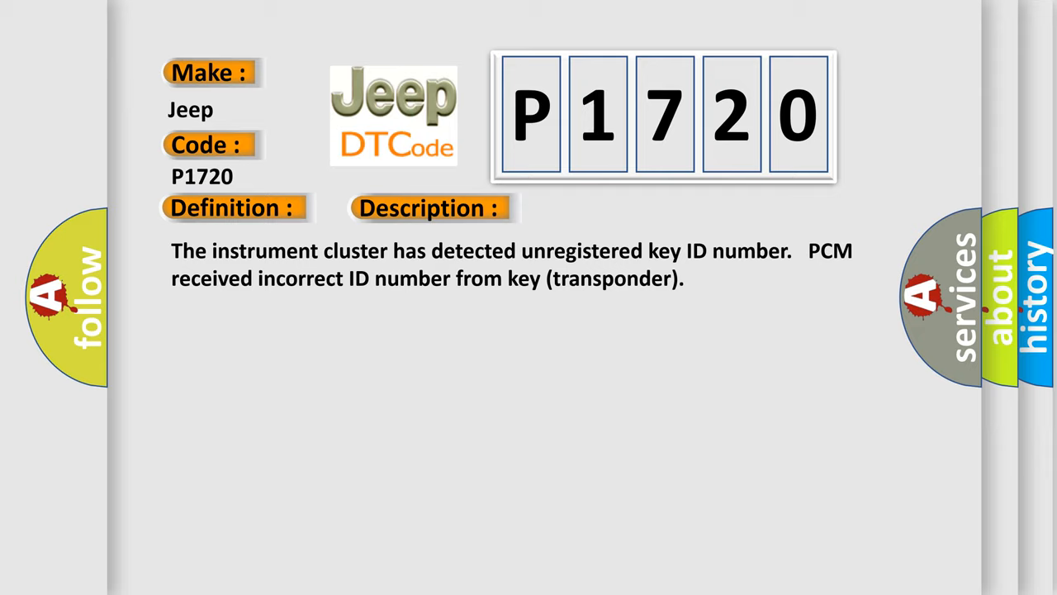
click(605, 208)
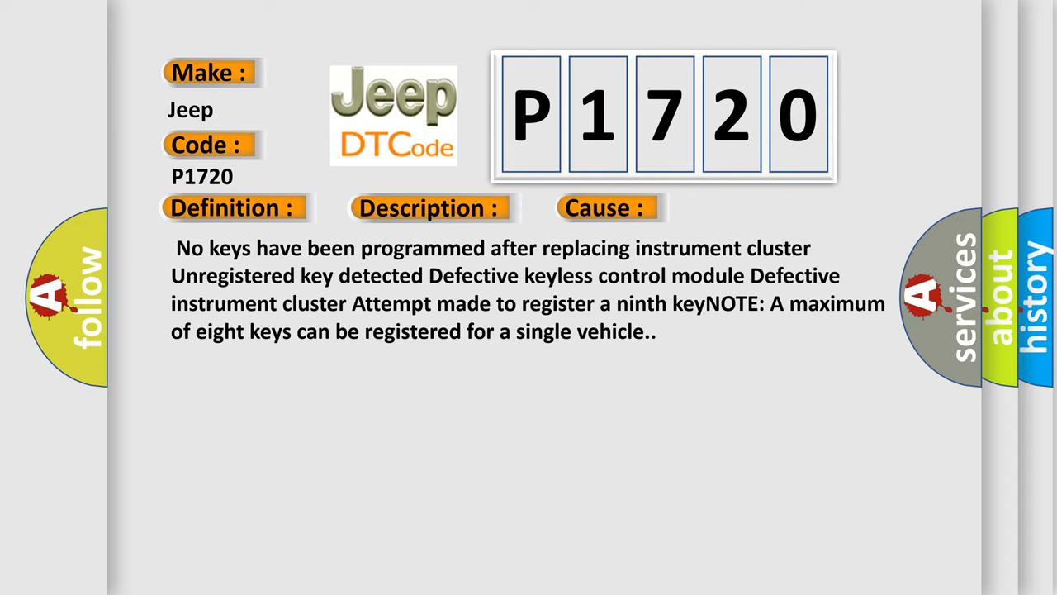